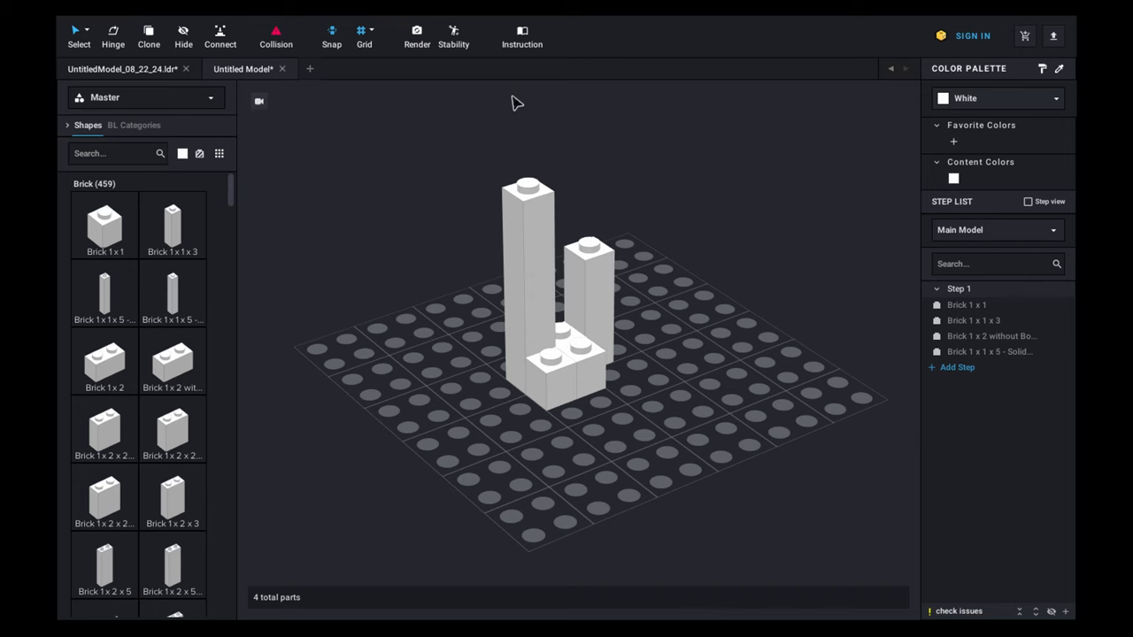
Run the Stability check on the four-part white model; it reports no issues.
{"action": "left_click", "coordinate": [453, 35]}
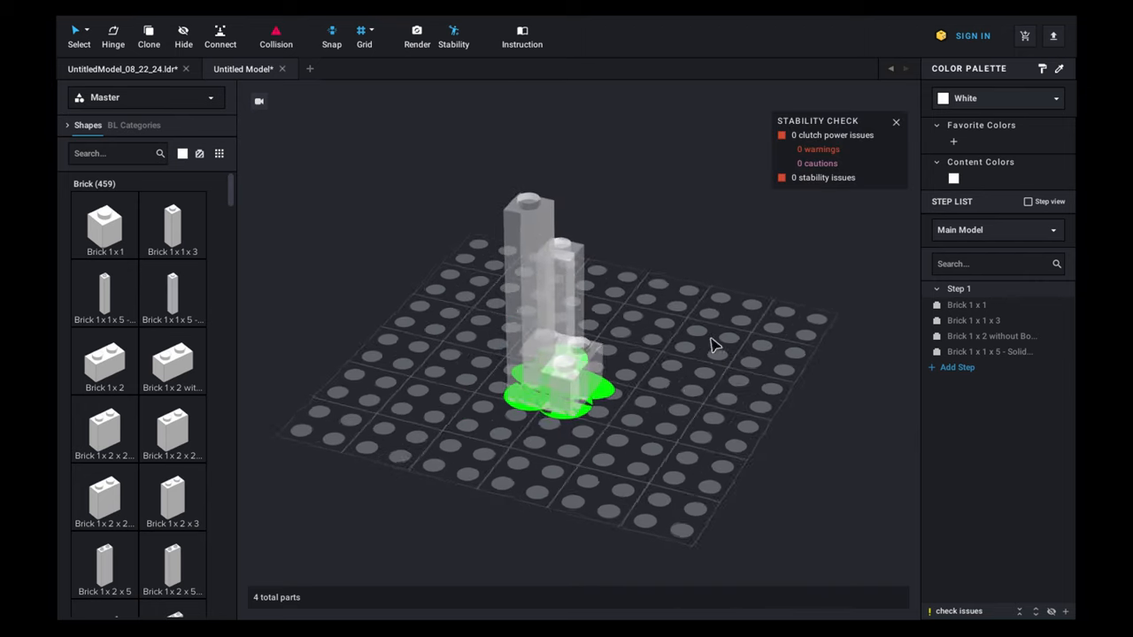